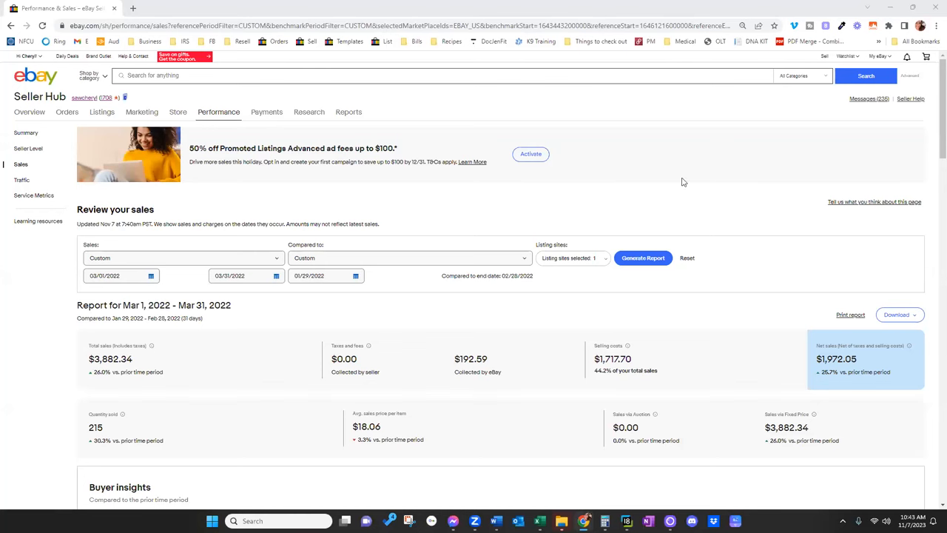
mouse_move(641, 185)
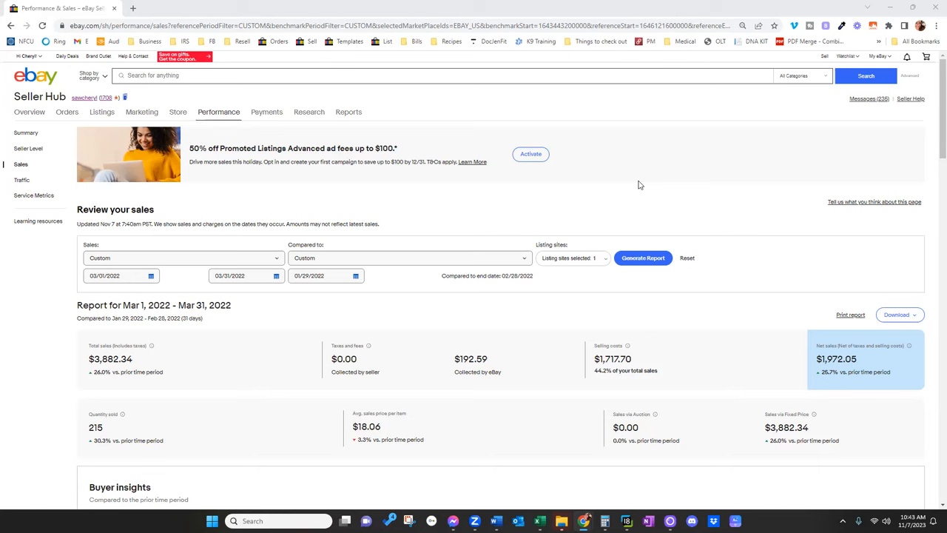
mouse_move(305, 314)
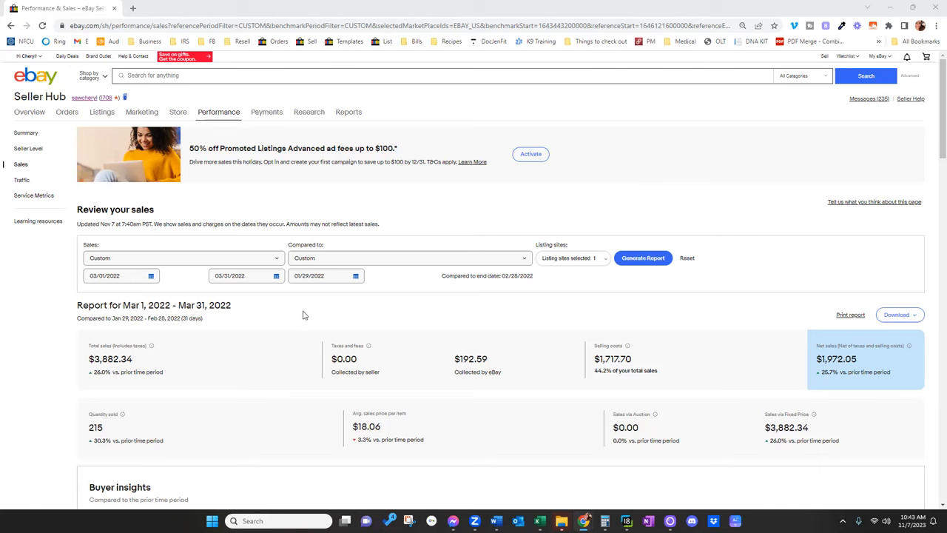
mouse_move(414, 310)
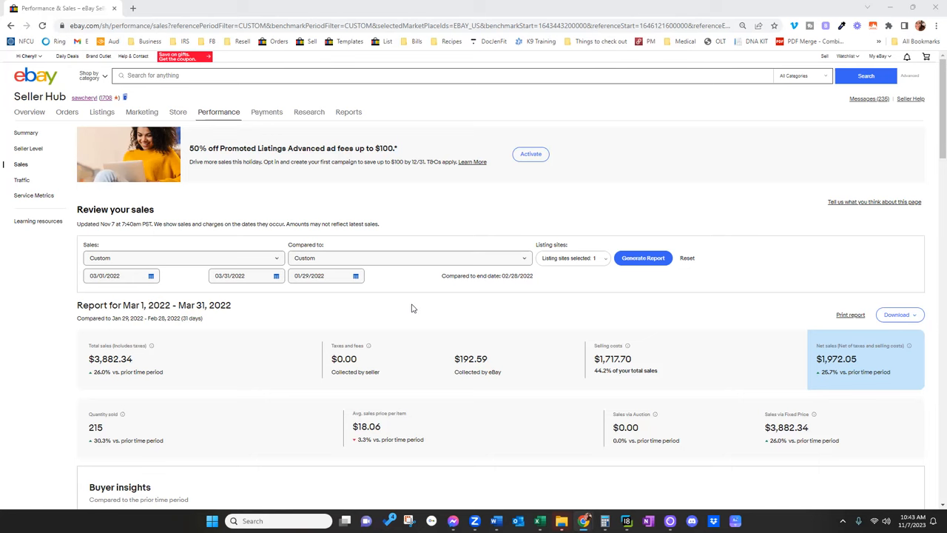
Step: Highlight the $192.59 taxes and fees amount collected by eBay in the March 2022 report
click(219, 112)
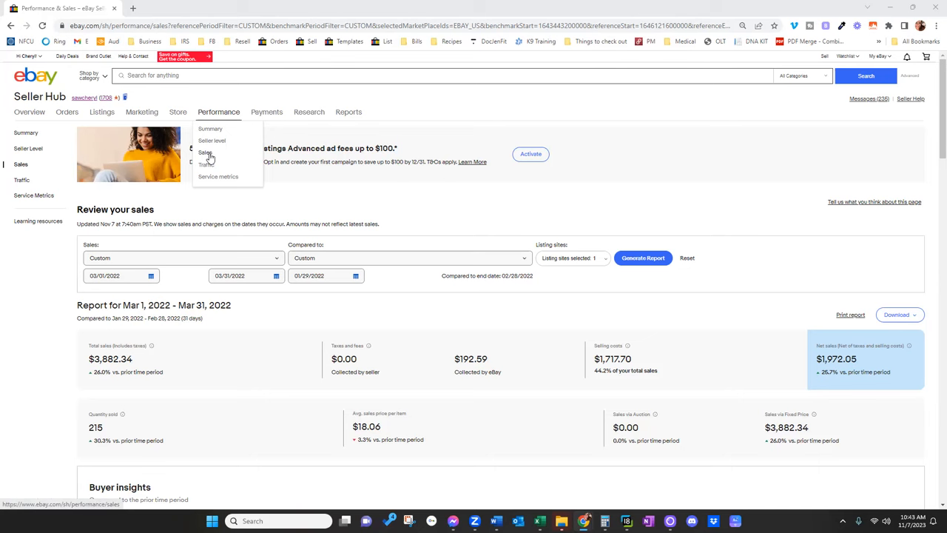
mouse_move(202, 152)
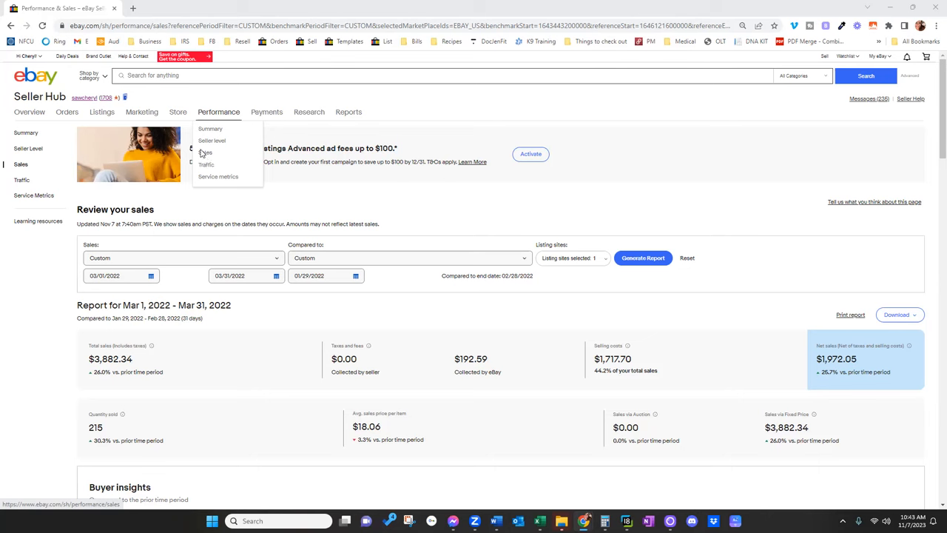
mouse_move(210, 157)
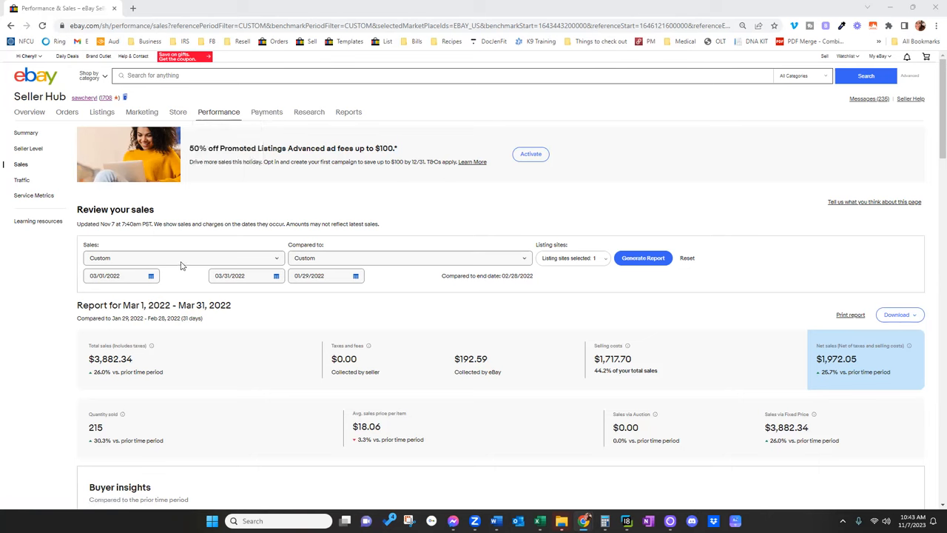
mouse_move(195, 275)
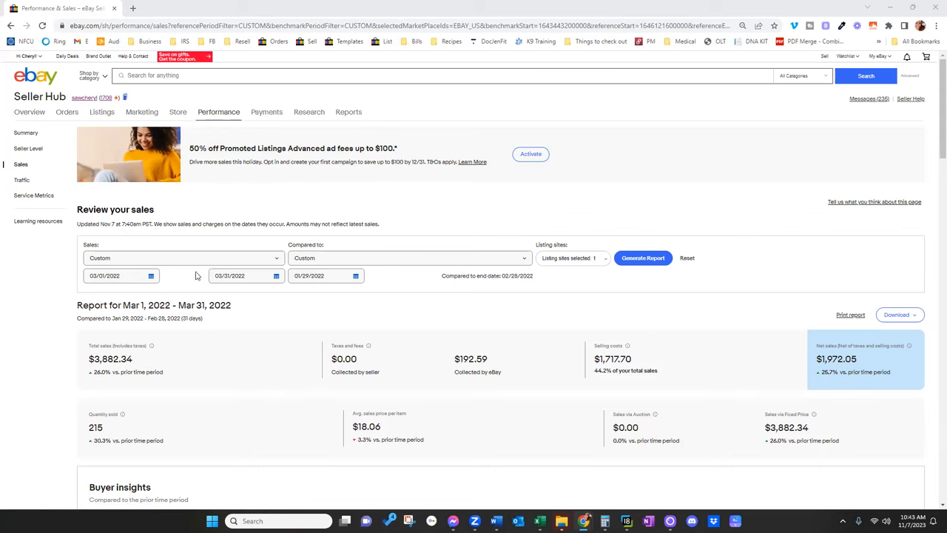
mouse_move(195, 261)
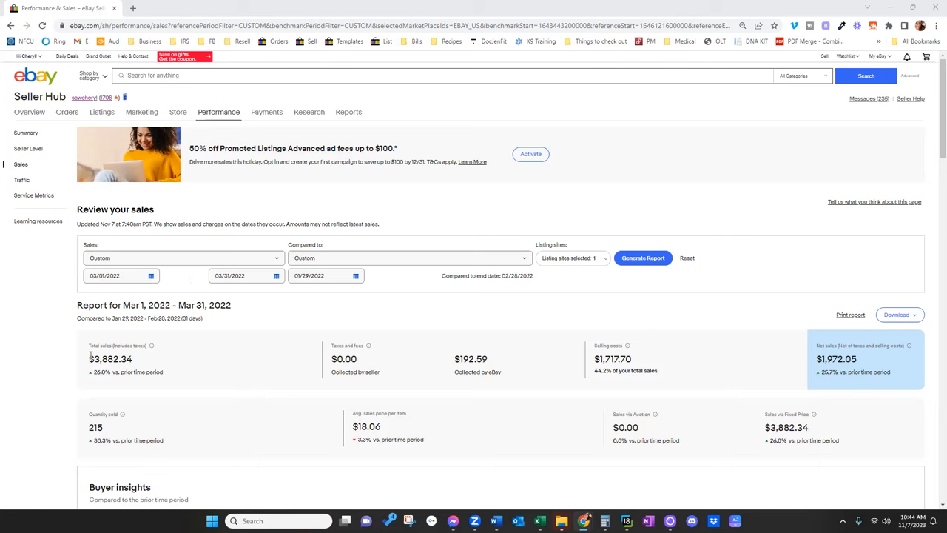
mouse_move(87, 352)
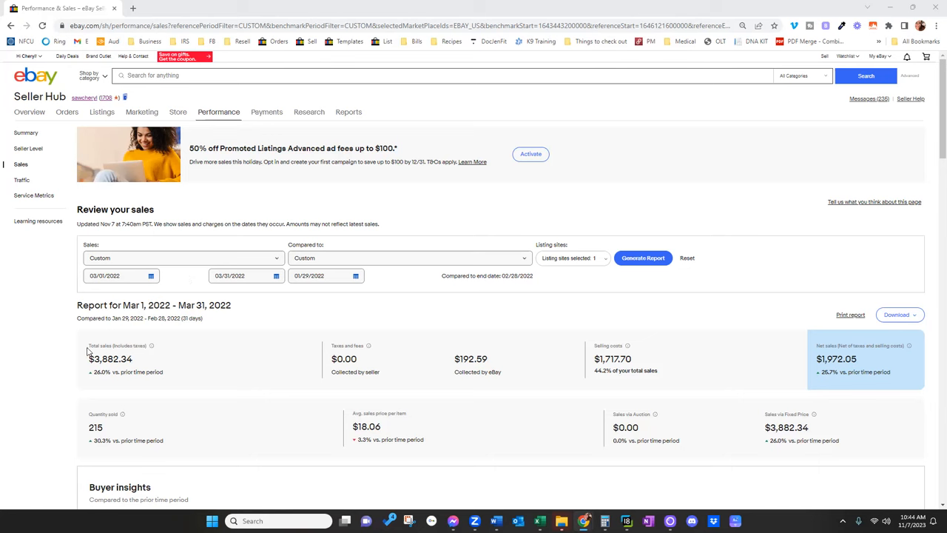
mouse_move(176, 283)
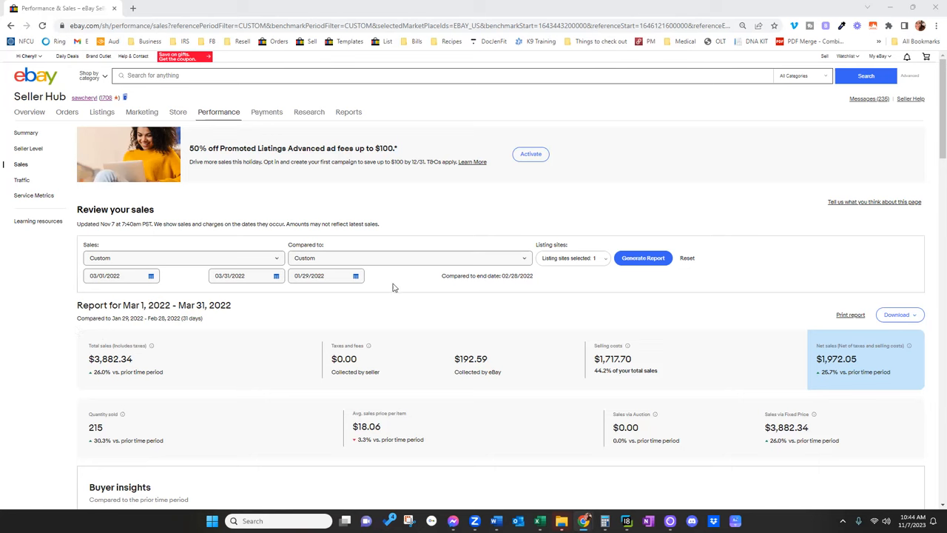
mouse_move(334, 305)
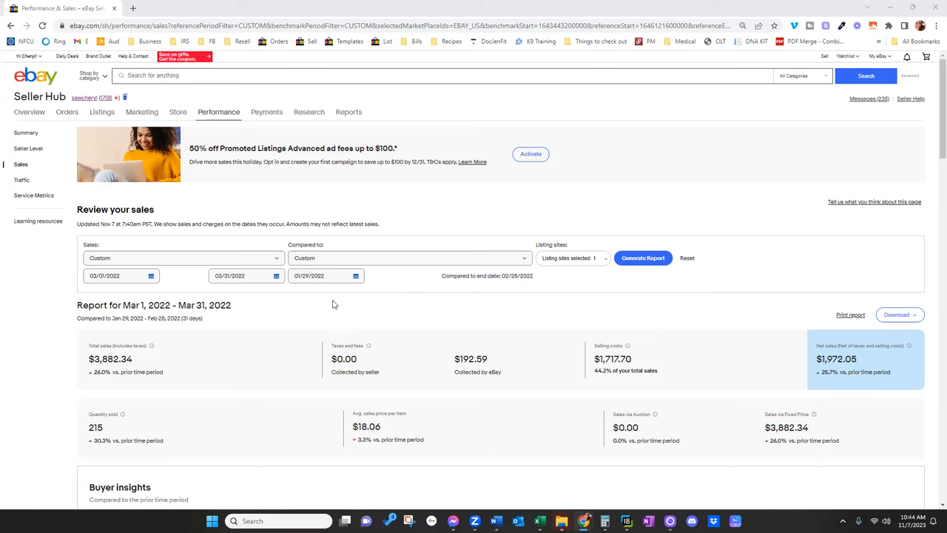
mouse_move(326, 305)
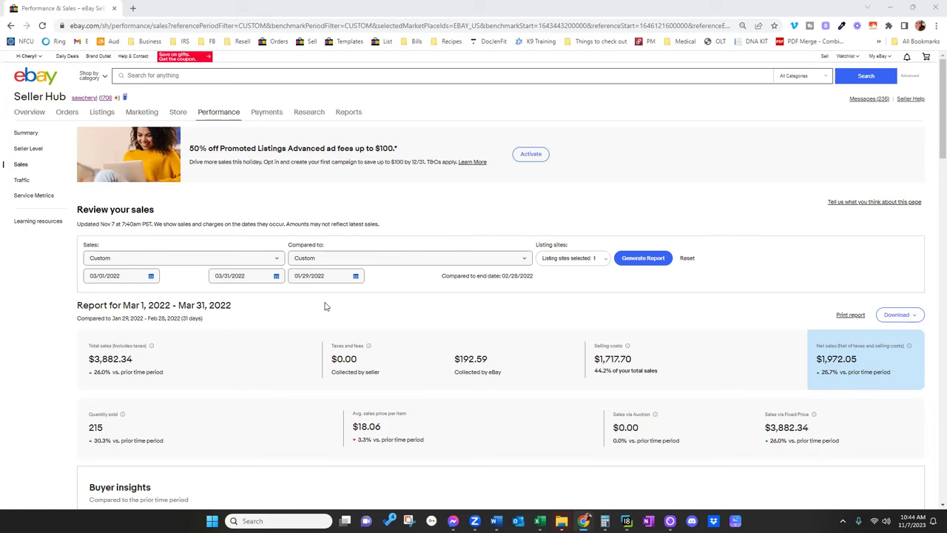
mouse_move(277, 312)
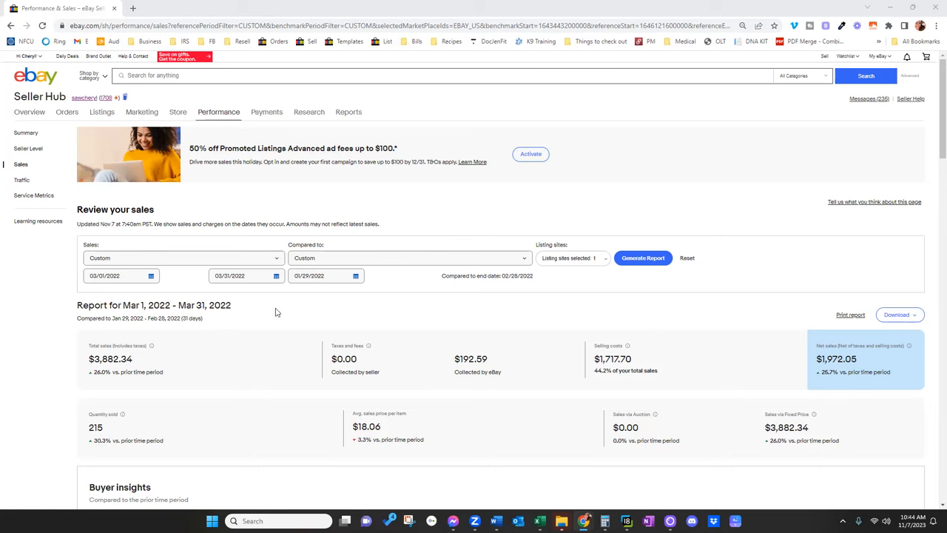
mouse_move(87, 361)
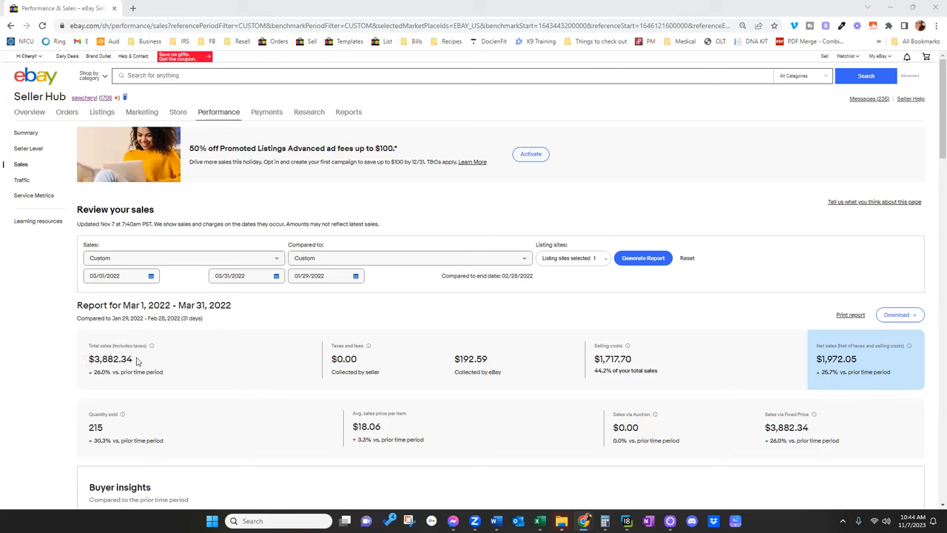
double_click(110, 360)
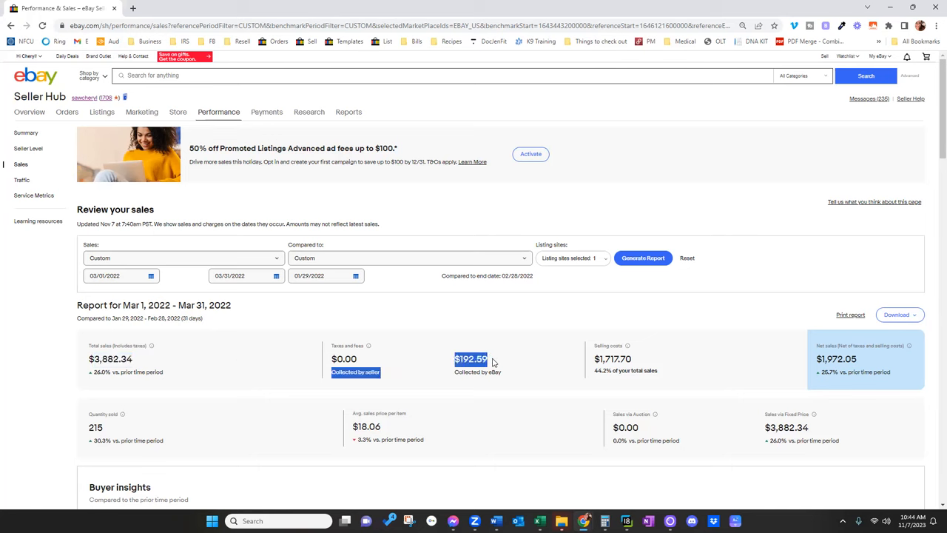
mouse_move(563, 369)
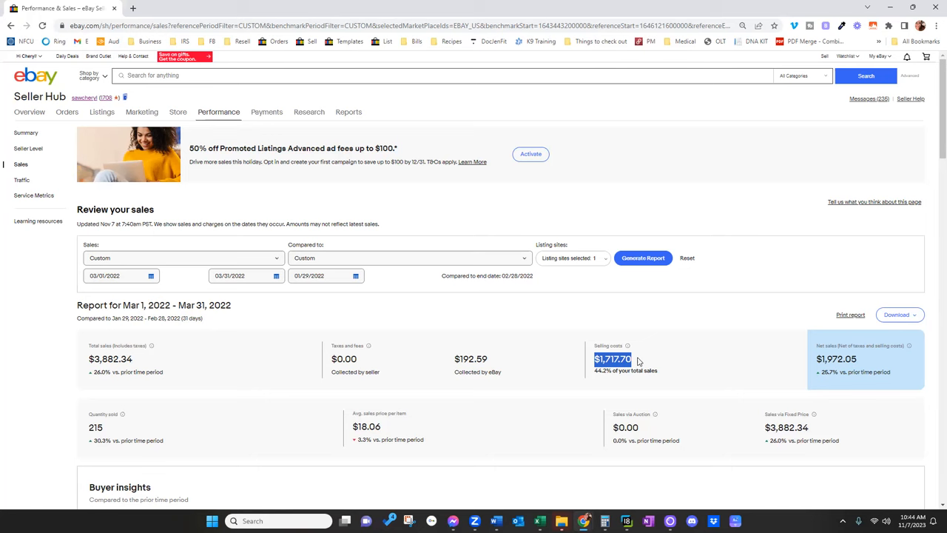
mouse_move(633, 361)
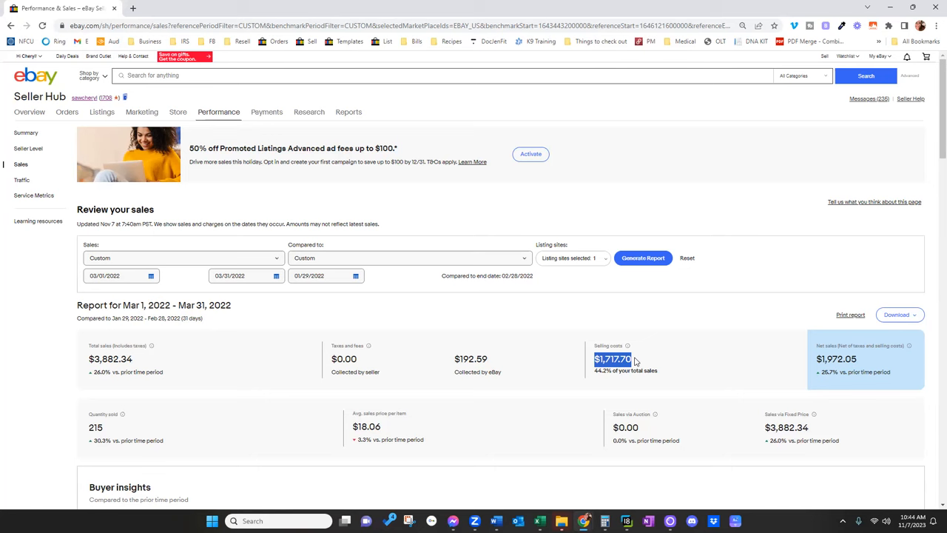
mouse_move(647, 364)
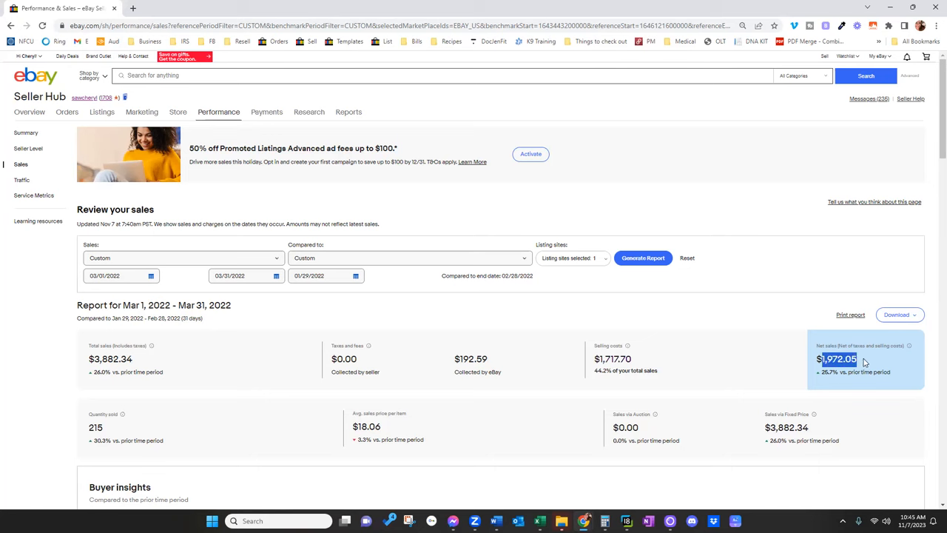
mouse_move(740, 359)
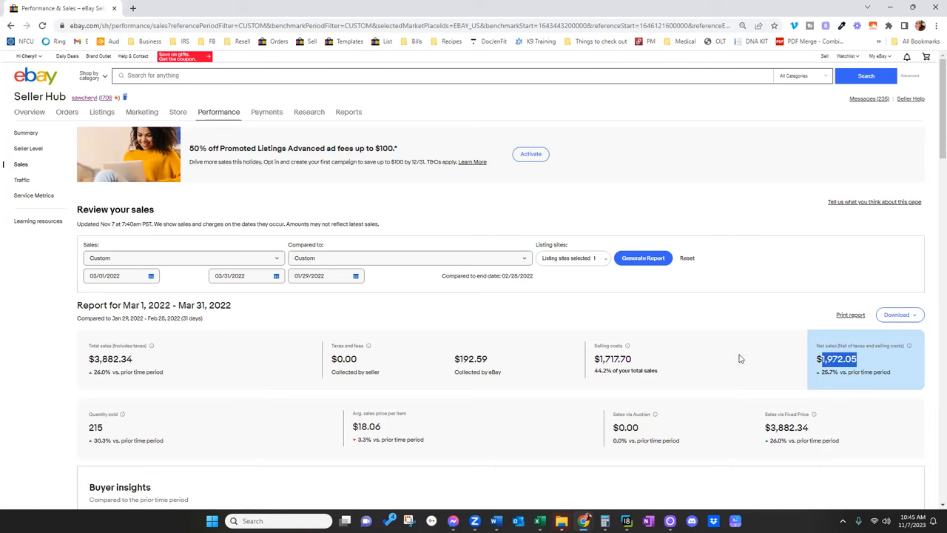
mouse_move(166, 388)
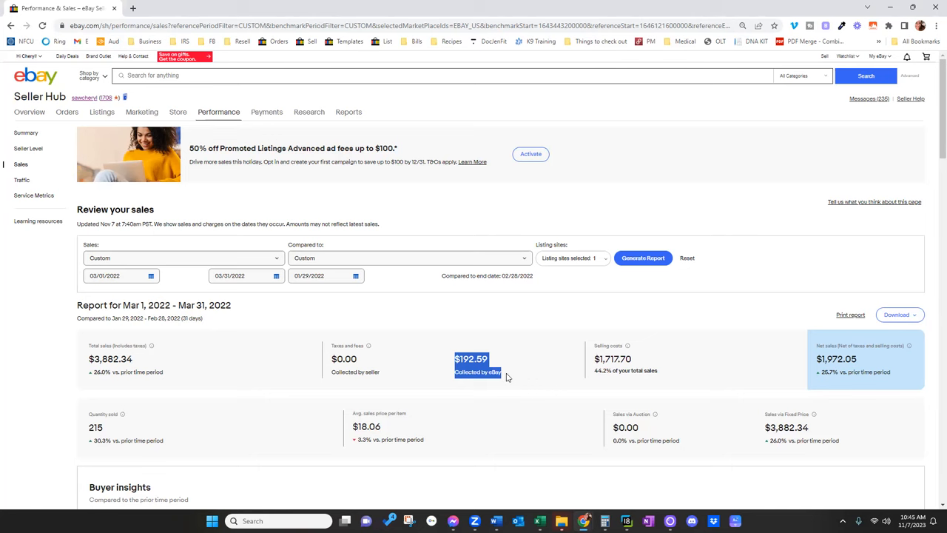
mouse_move(562, 317)
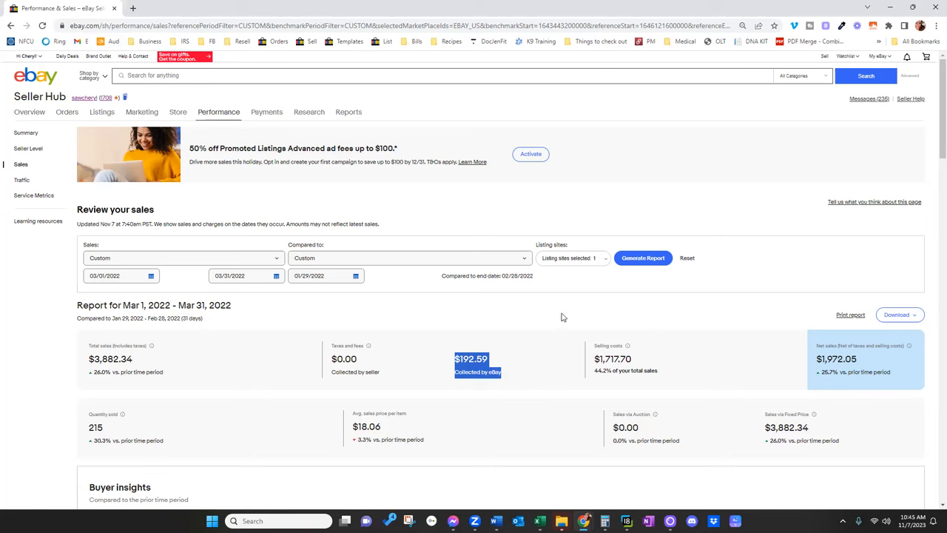